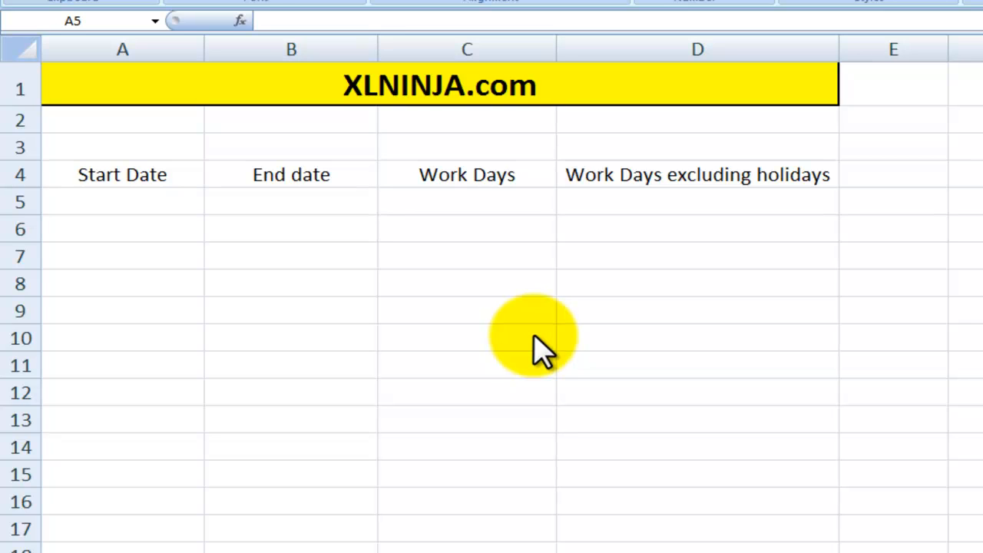
pyautogui.moveTo(222, 254)
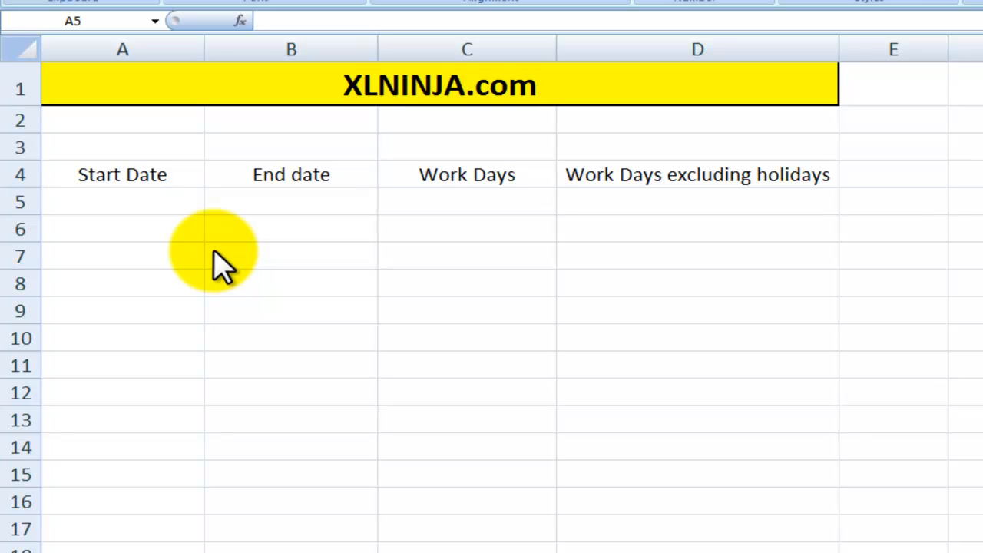
pyautogui.moveTo(265, 307)
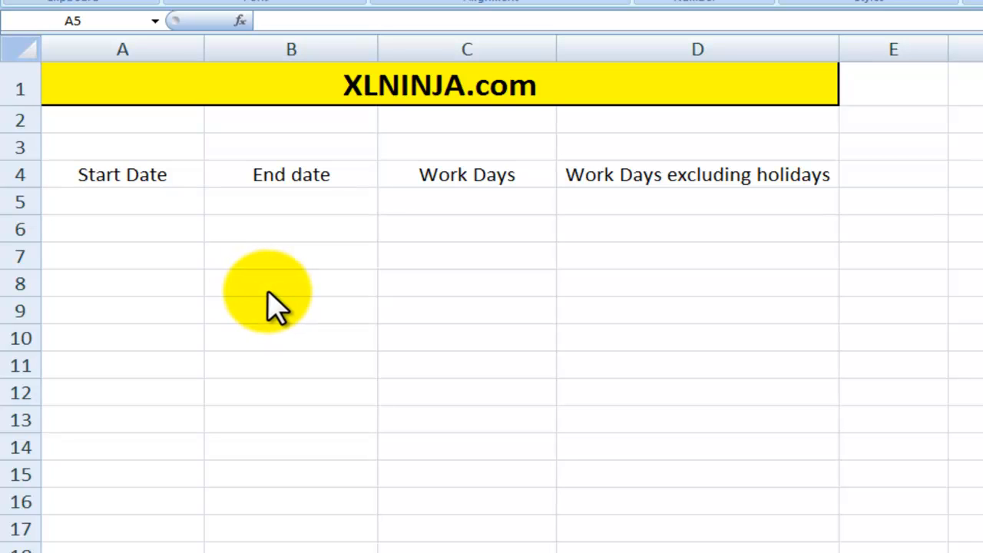
# - Enter start date 1/01/2012 in A5 and end date 31/12/2012 in B5
pyautogui.click(123, 201)
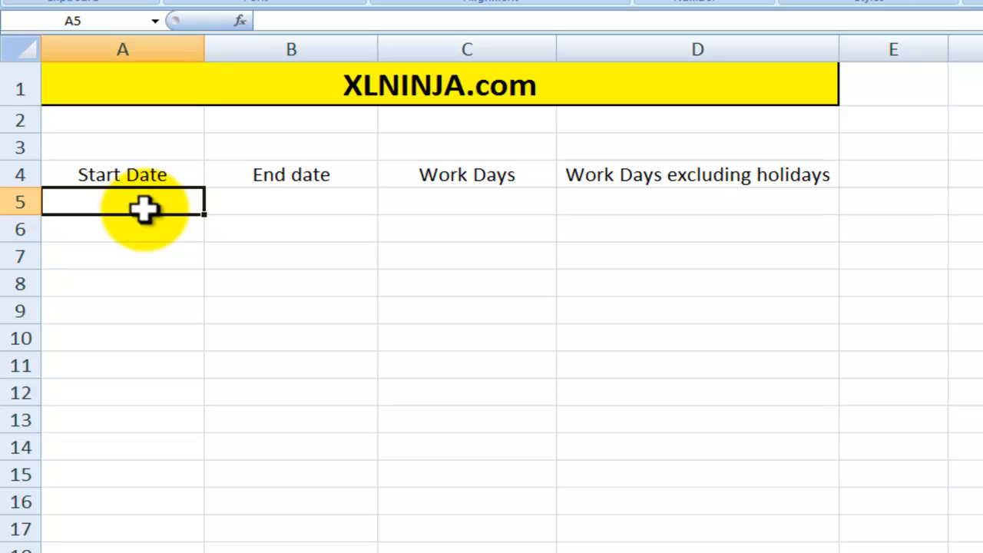
pyautogui.write('1/01/2012')
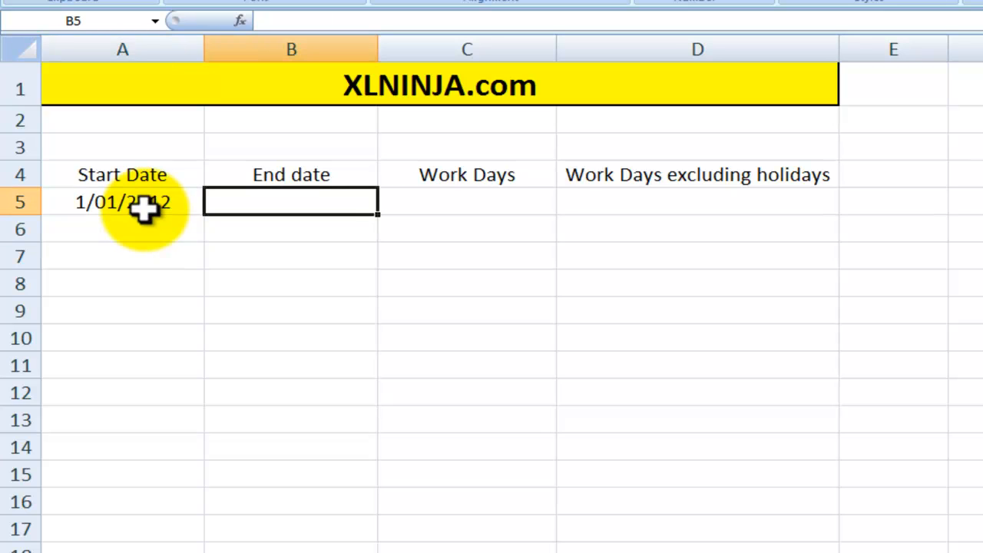
pyautogui.write('31/12/2012')
pyautogui.click(467, 201)
pyautogui.write('=')
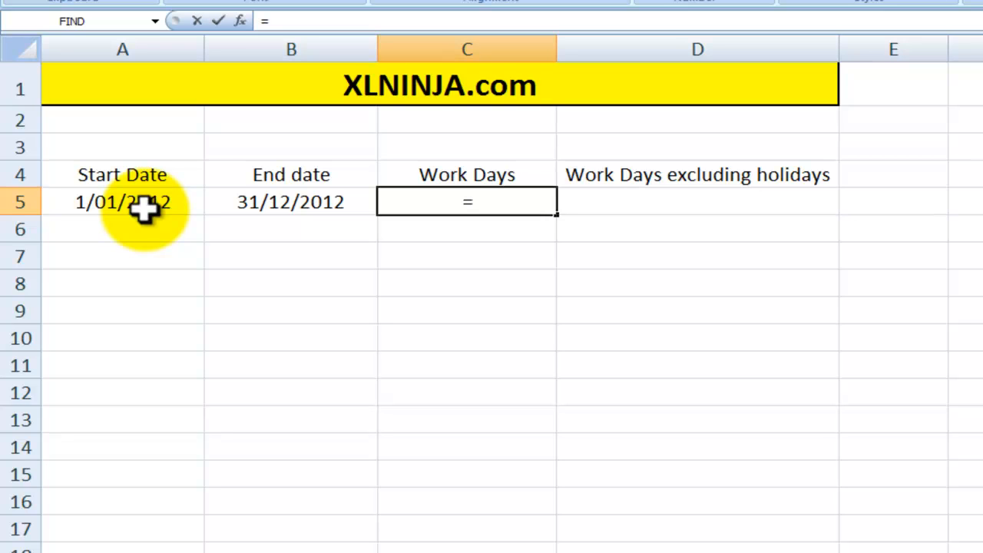
# - Enter =NETWORKDAYS(A5,B5) in C5, returning 261 work days, and check the result
pyautogui.write('n')
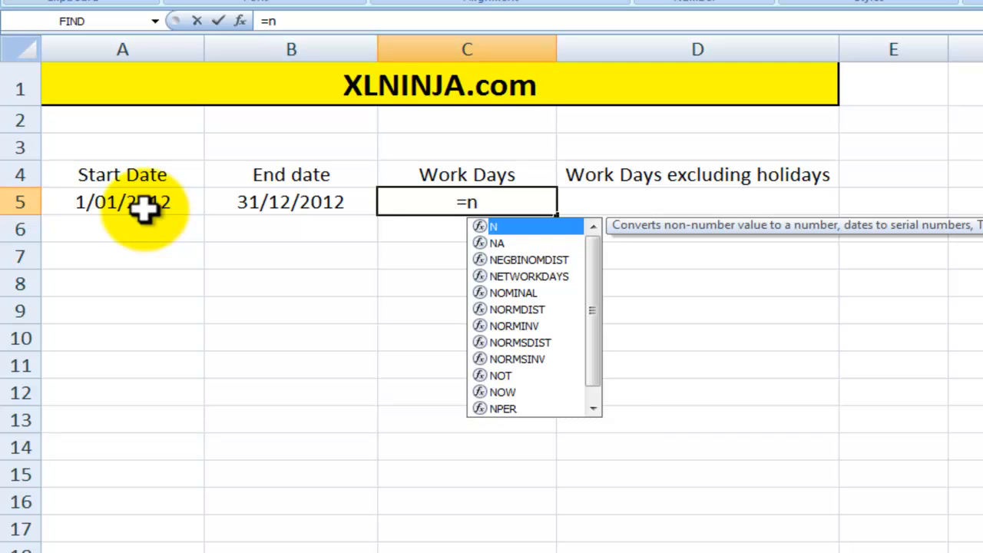
pyautogui.write('etwo')
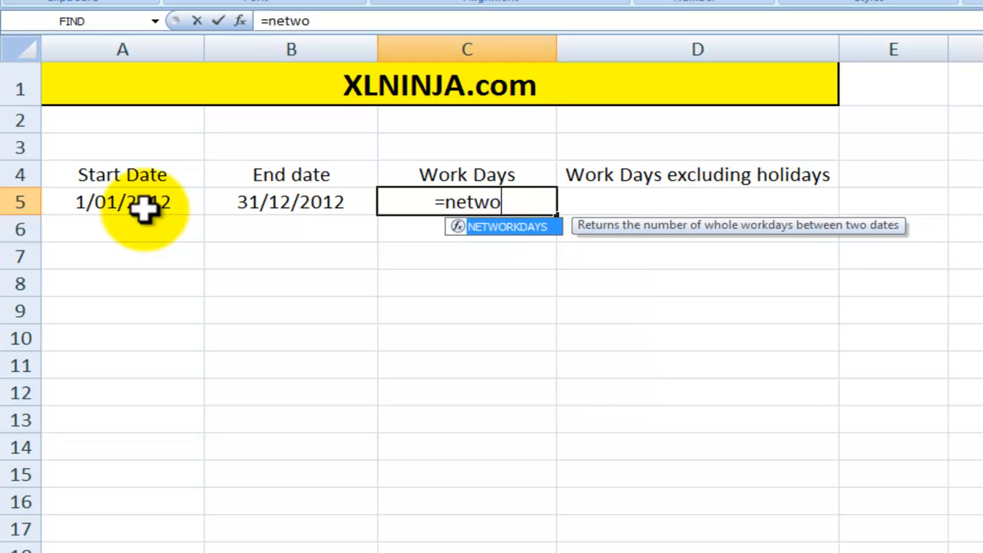
pyautogui.write('rkdays(')
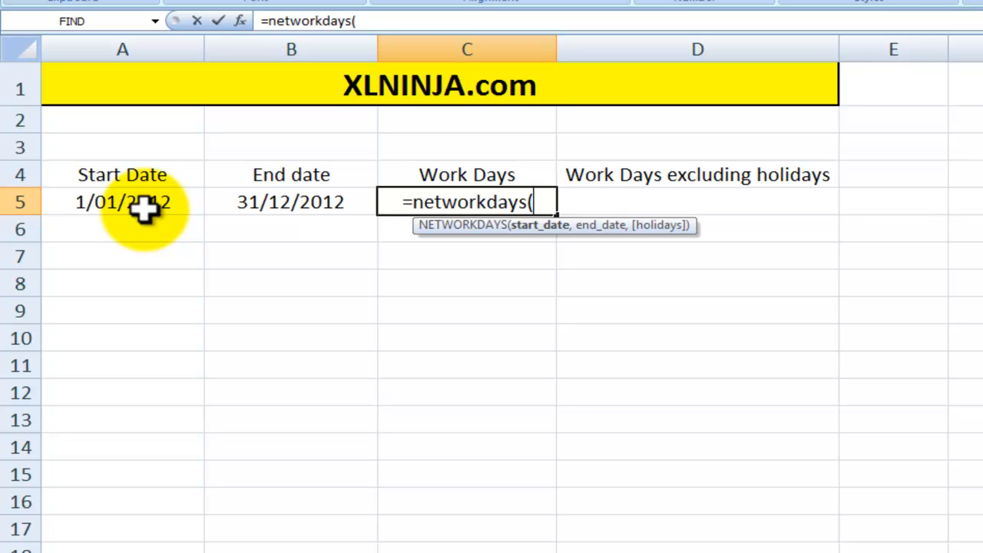
pyautogui.click(123, 201)
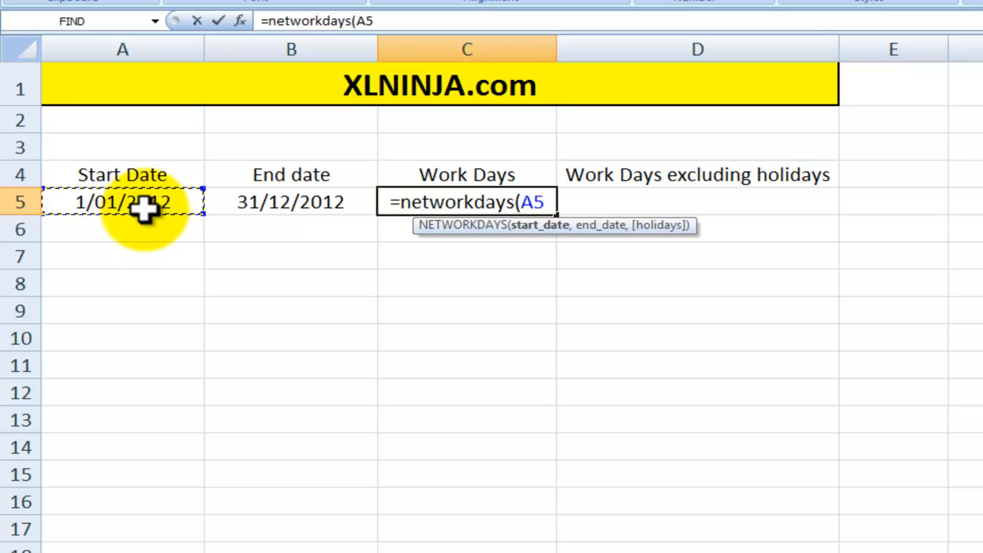
pyautogui.write(',')
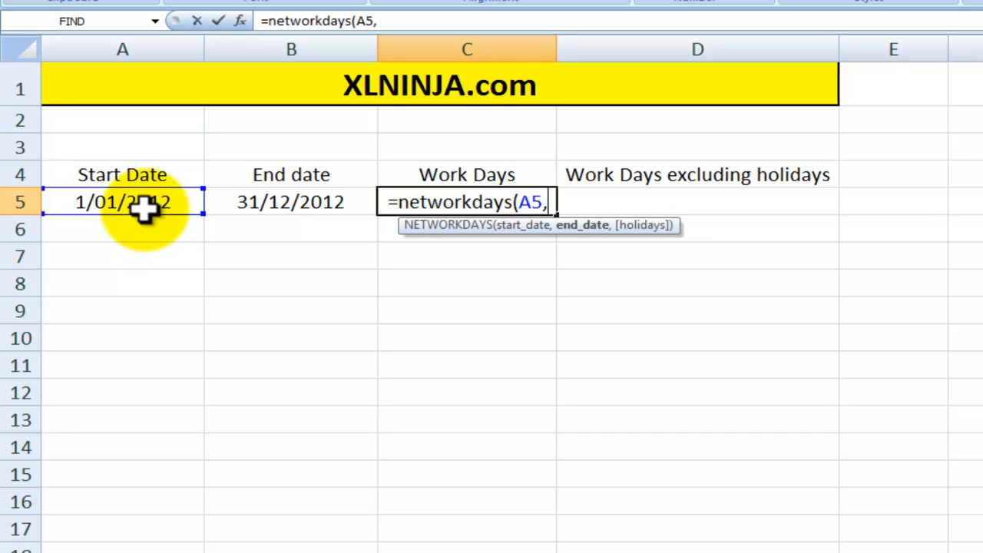
pyautogui.click(290, 201)
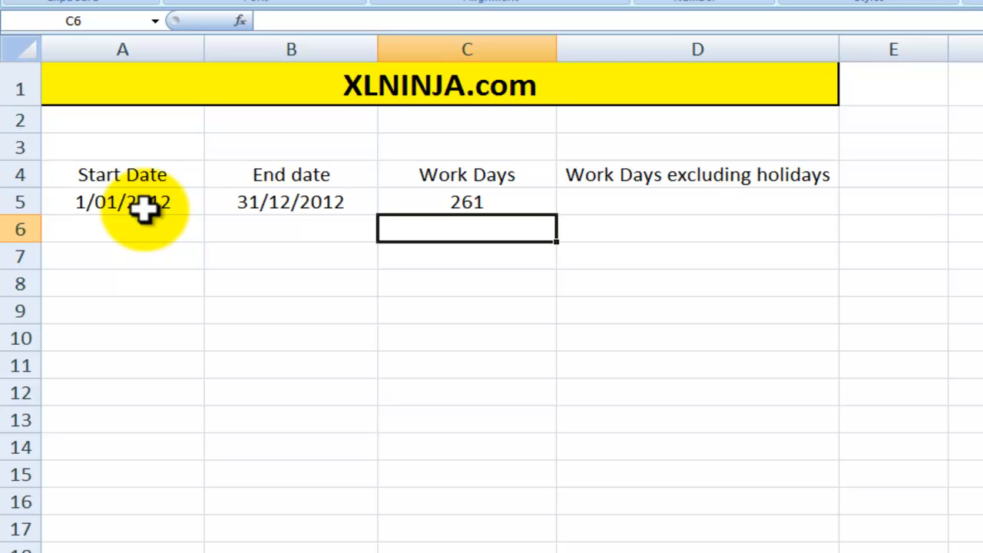
pyautogui.click(467, 201)
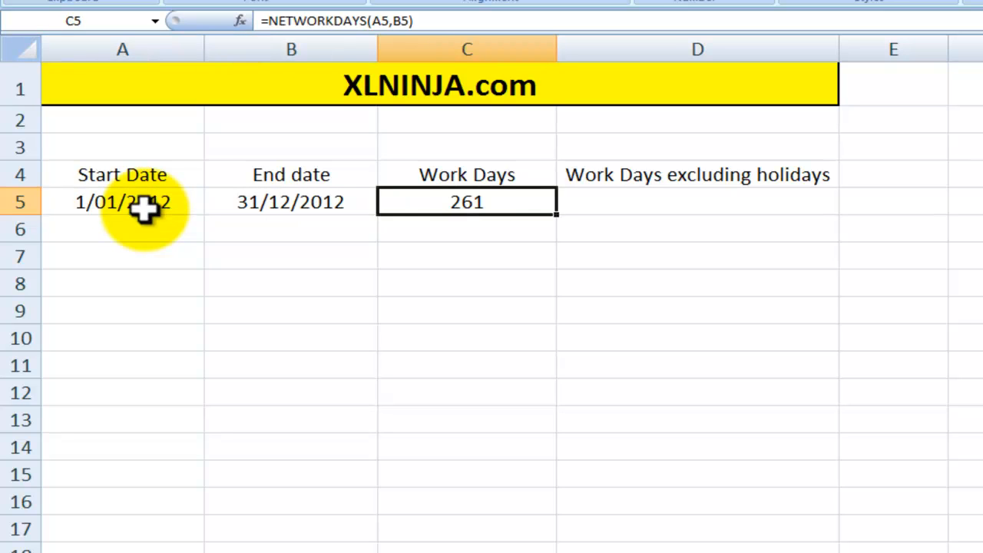
pyautogui.click(697, 201)
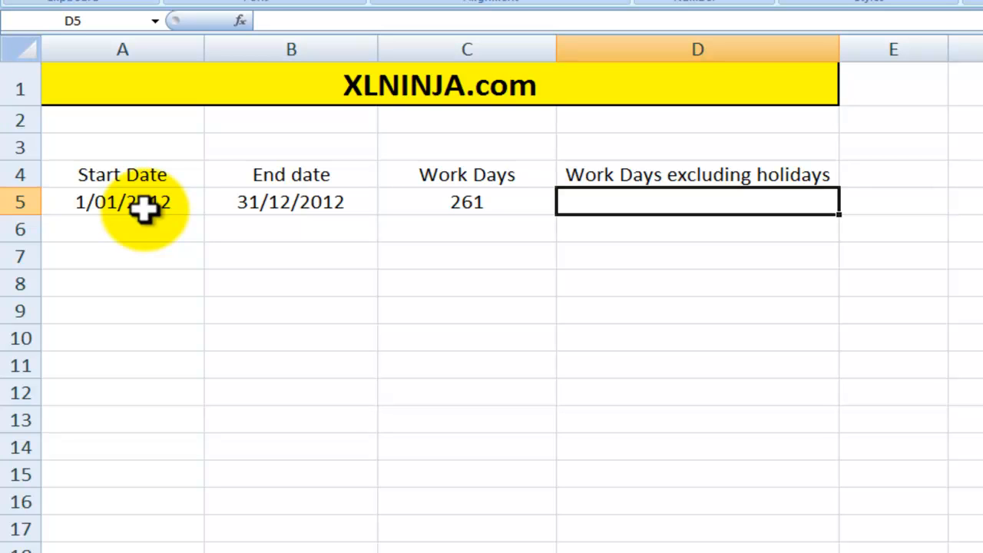
pyautogui.write('=')
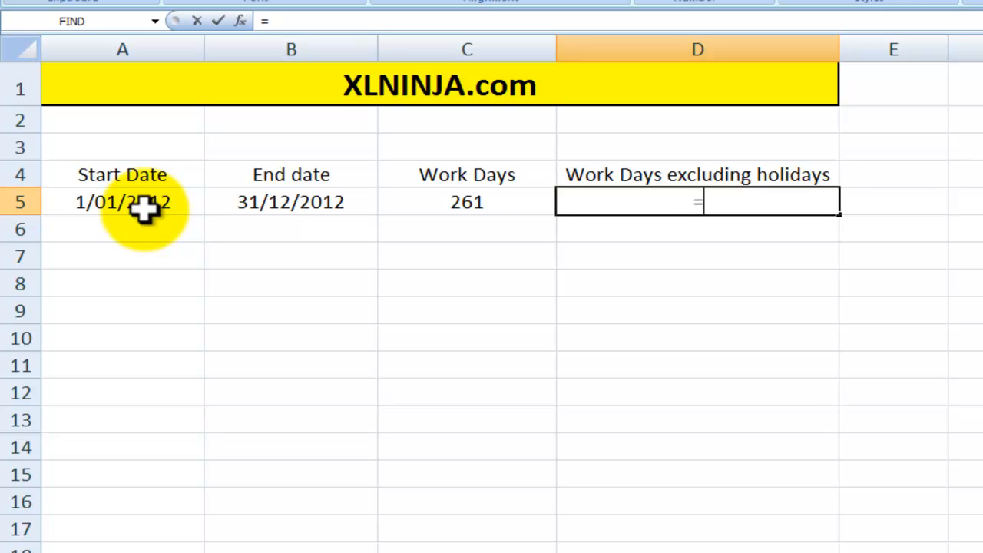
pyautogui.press('Escape')
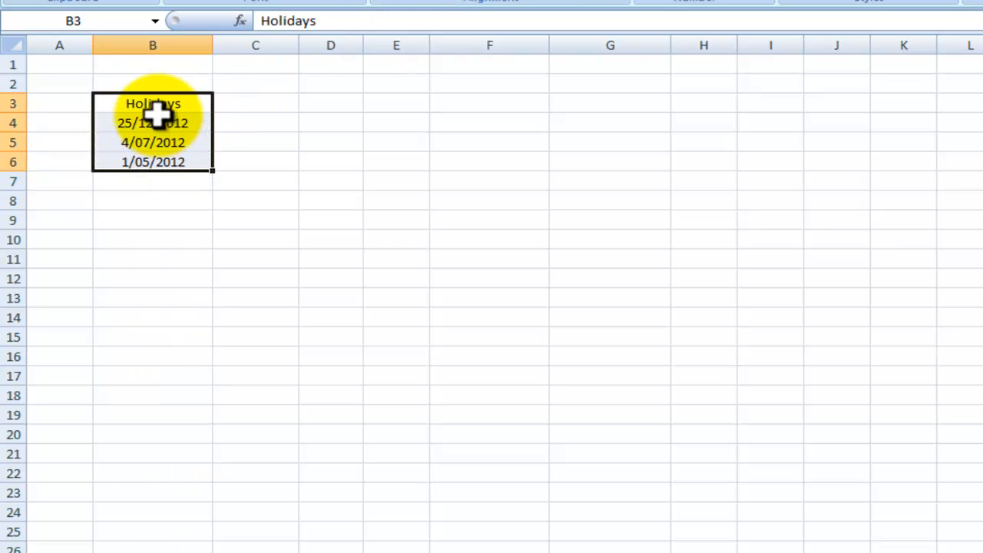
pyautogui.click(153, 103)
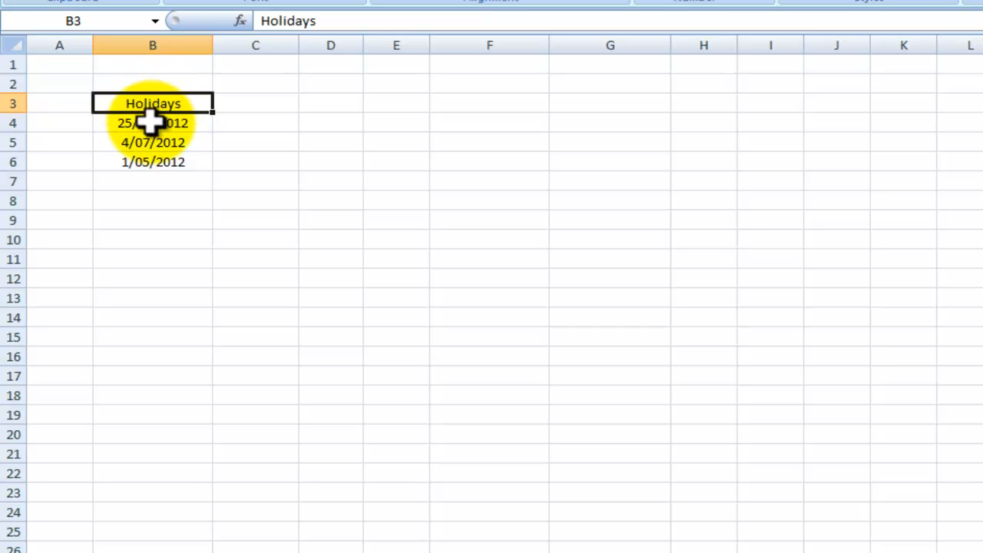
pyautogui.moveTo(152, 184)
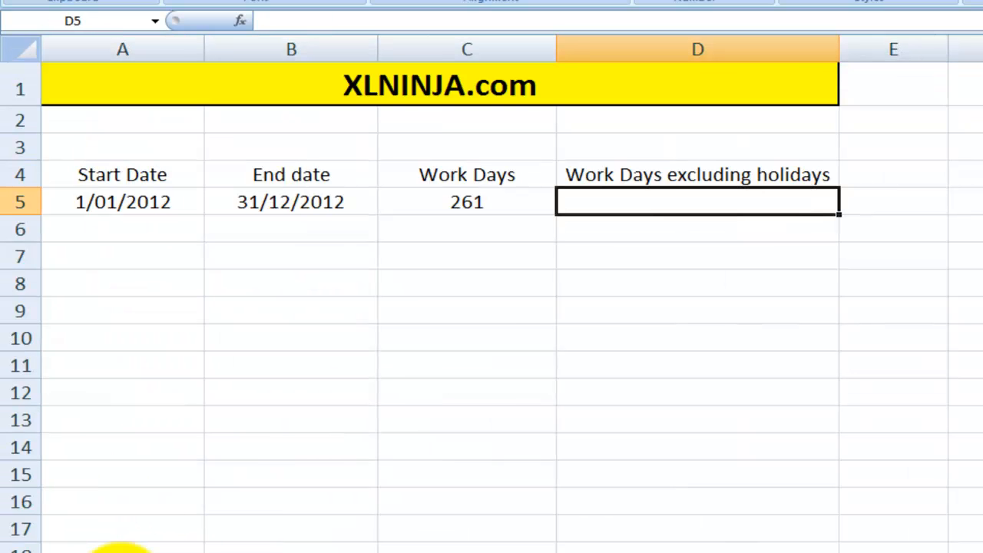
# - Enter NETWORKDAYS in D5 using A5, B5 and Holidays!B4:B6, returning 258
pyautogui.write('=')
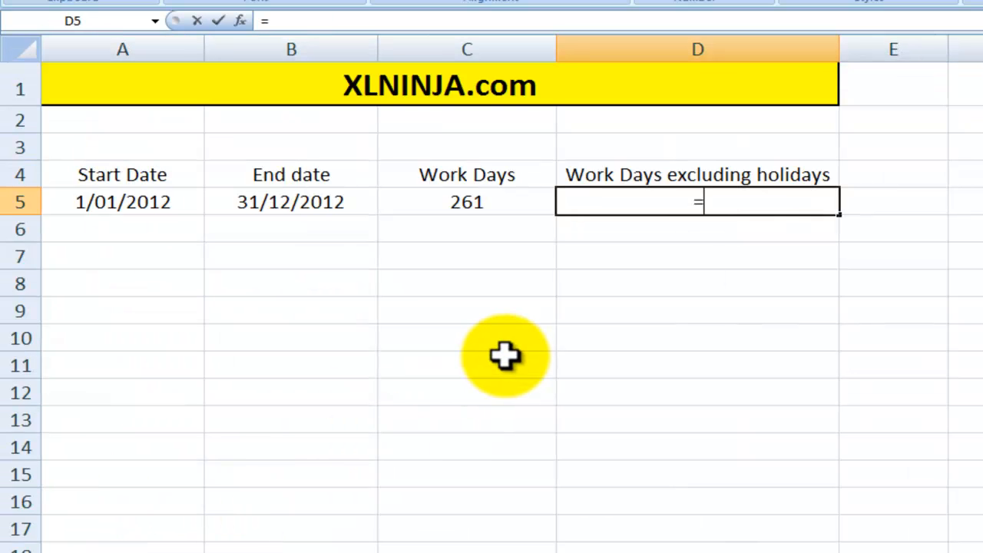
pyautogui.write('net')
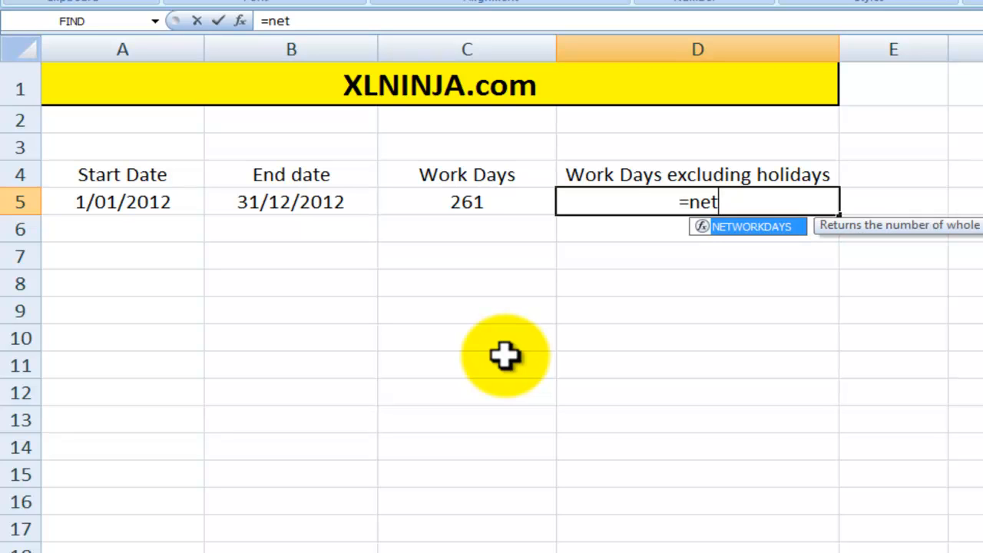
pyautogui.write('workdays(')
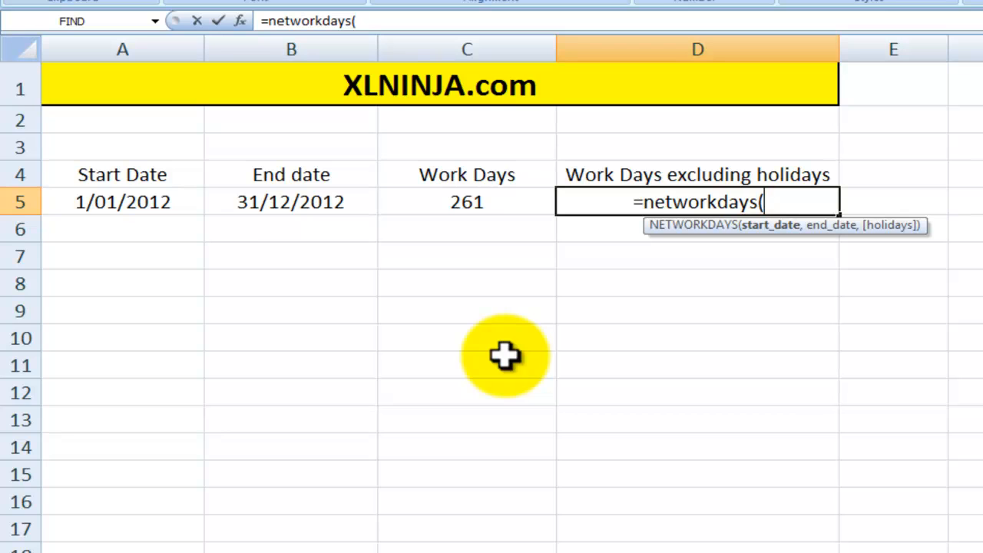
pyautogui.click(123, 201)
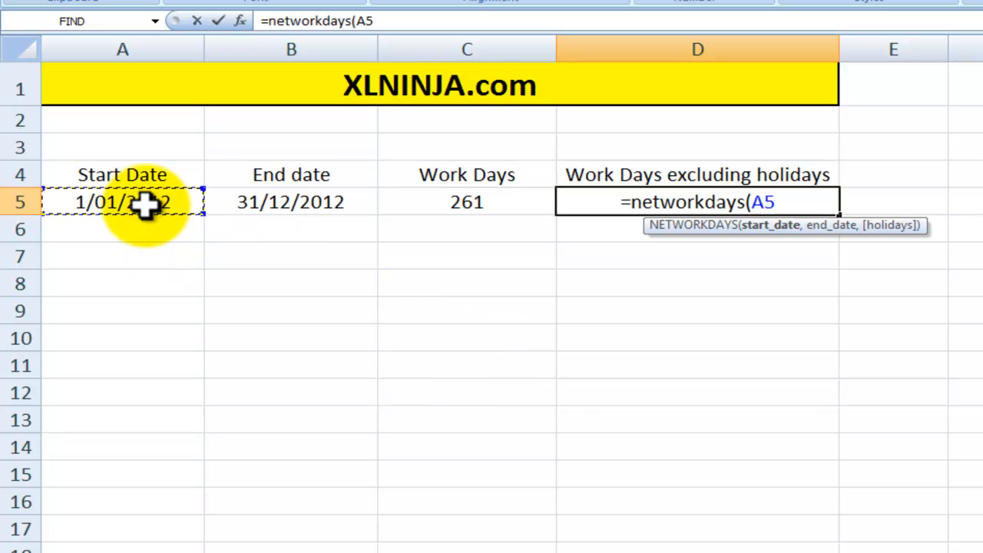
pyautogui.click(292, 201)
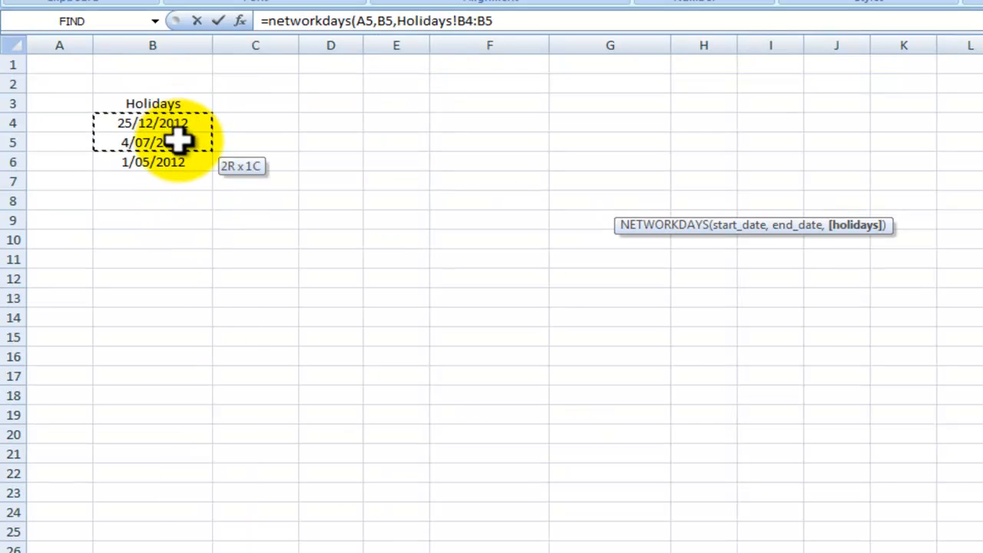
pyautogui.moveTo(175, 142); pyautogui.dragTo(175, 162)
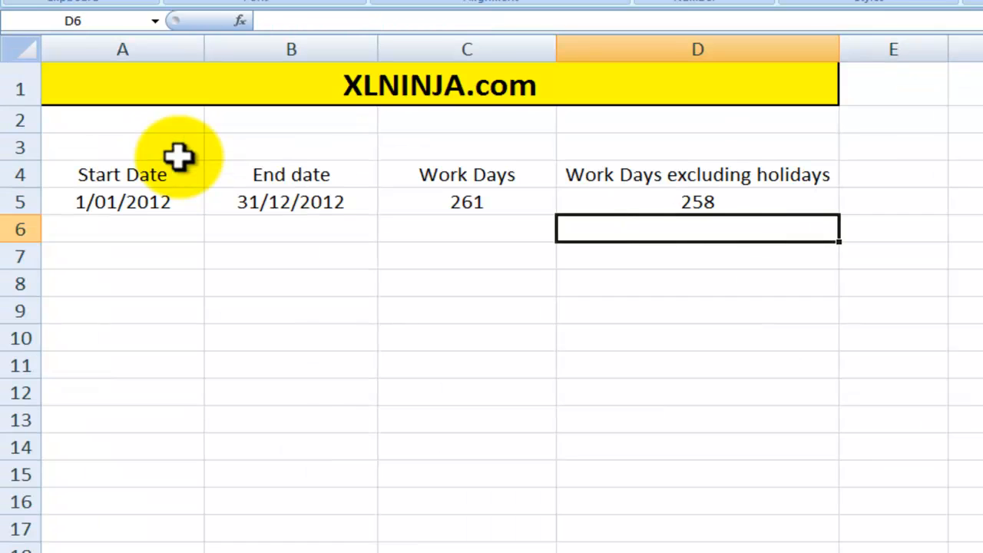
pyautogui.click(697, 201)
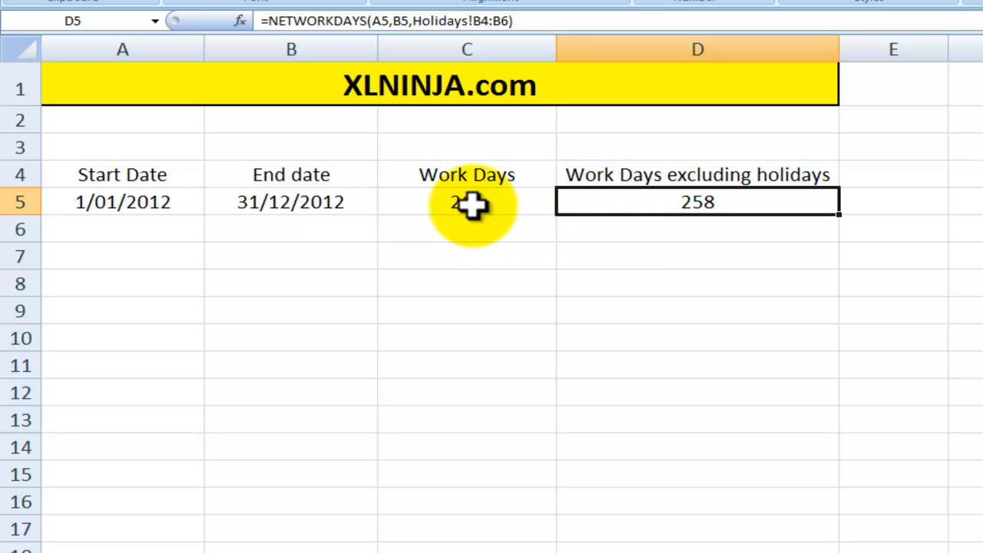
pyautogui.click(467, 201)
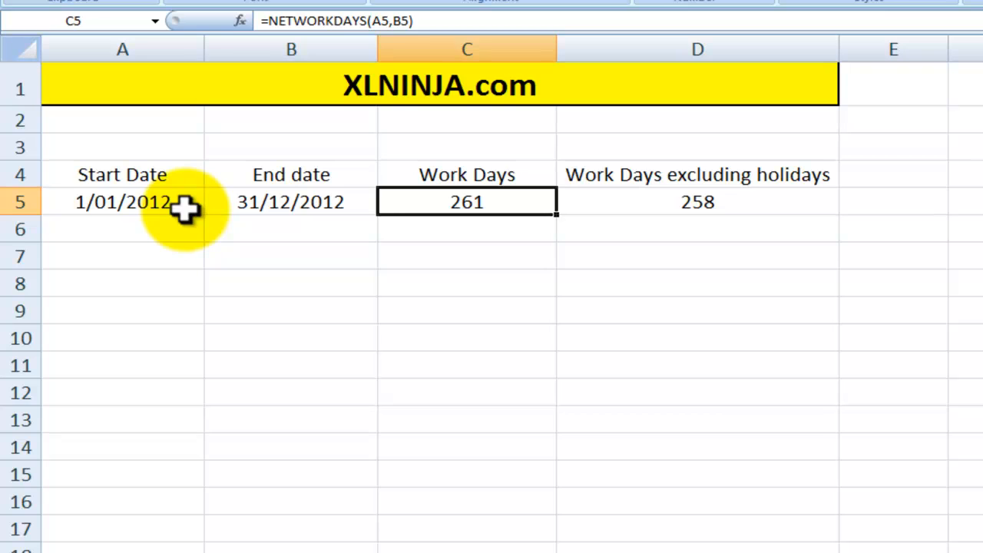
pyautogui.click(123, 201)
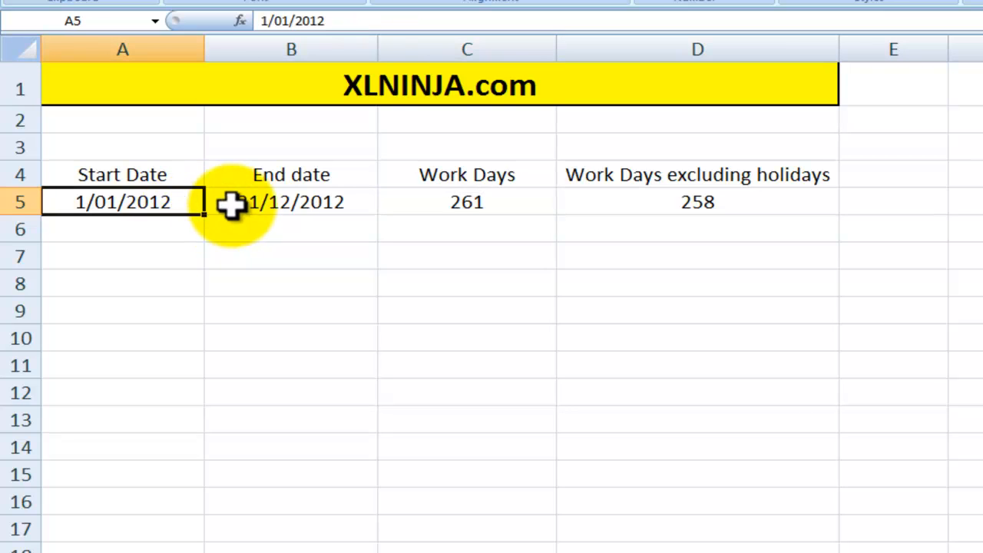
pyautogui.click(290, 201)
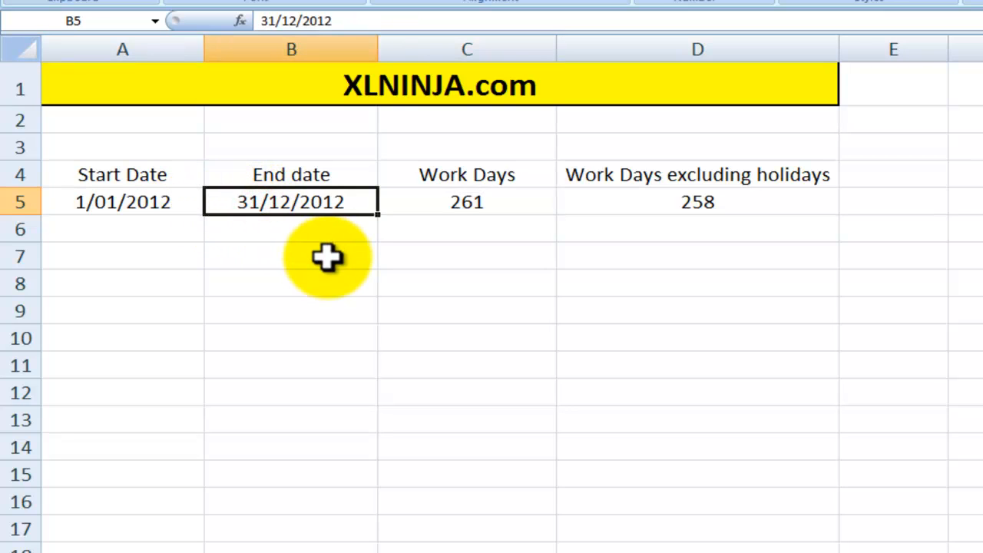
pyautogui.moveTo(627, 205)
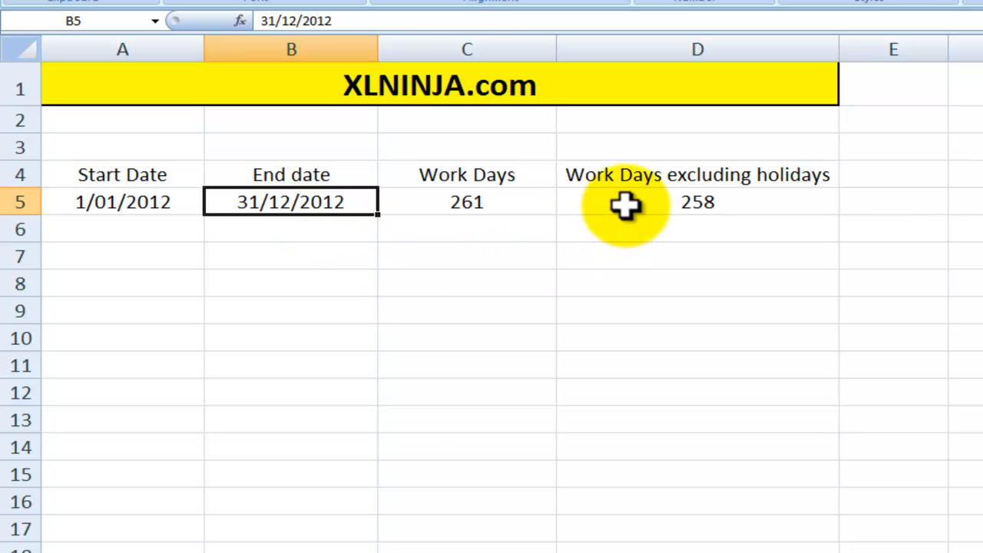
pyautogui.click(697, 201)
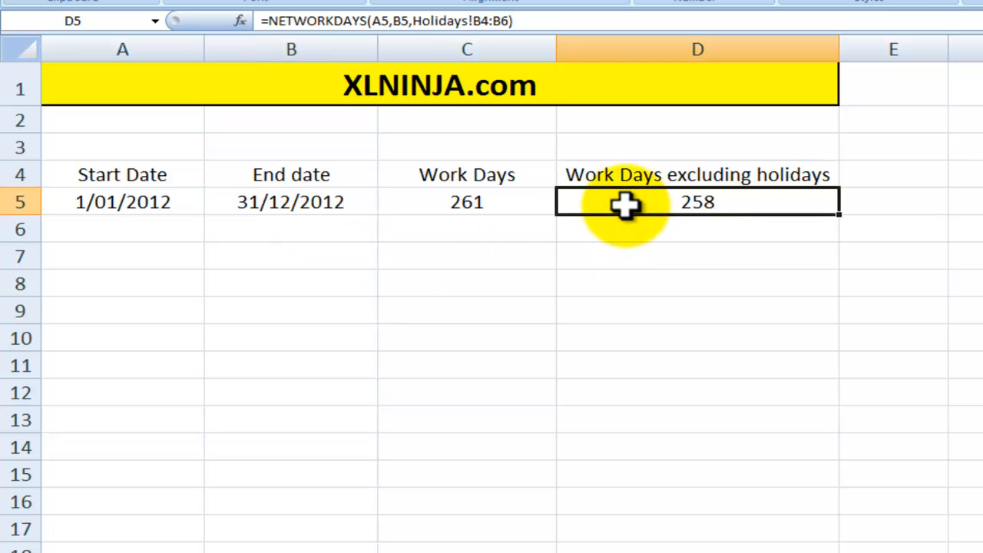